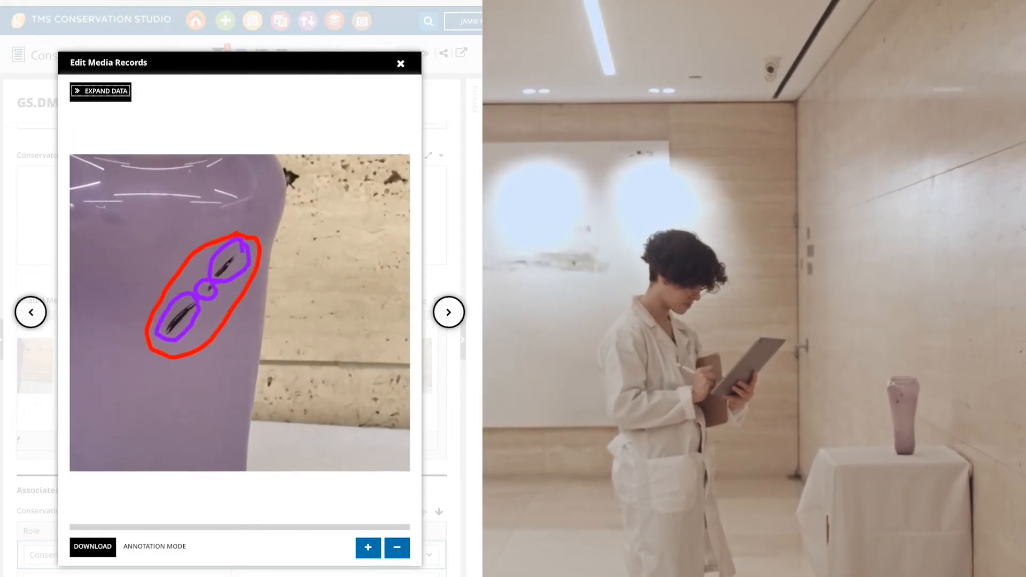
Step: View the vase photo with its red and purple damage outlines in Edit Media Records
{"action": "left_click", "coordinate": [401, 64]}
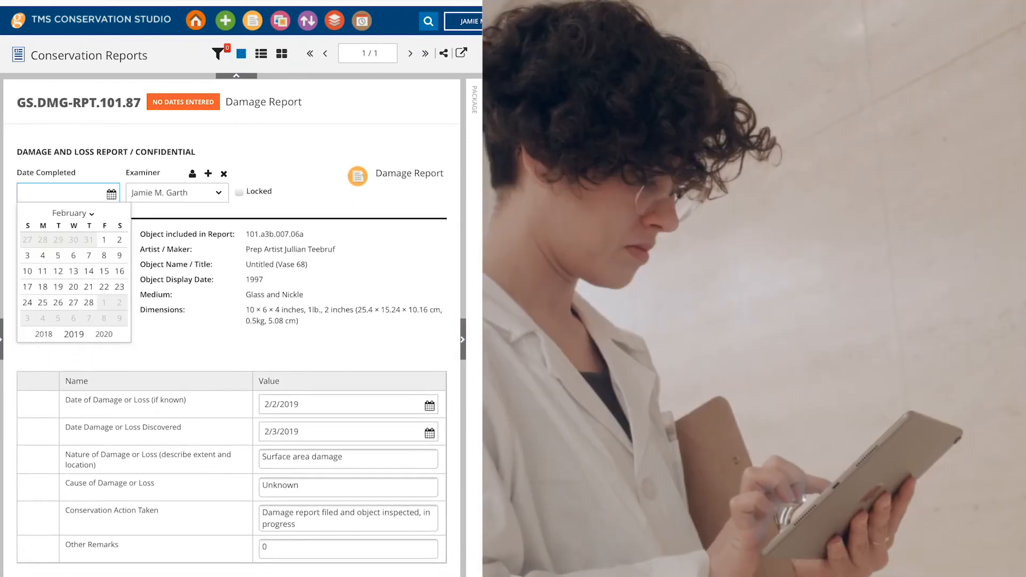
Step: Open the calendar on the Date Completed field of damage report GS.DMG-RPT.101.87
{"action": "left_click", "coordinate": [104, 271]}
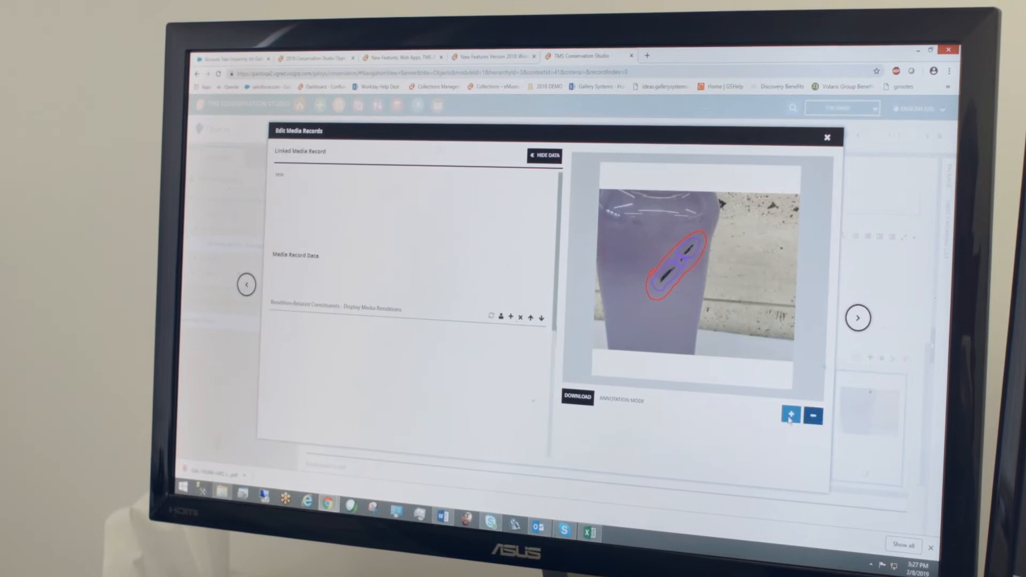
Step: Expand the media data fields and zoom in on the annotated vase photo
{"action": "left_click", "coordinate": [789, 412]}
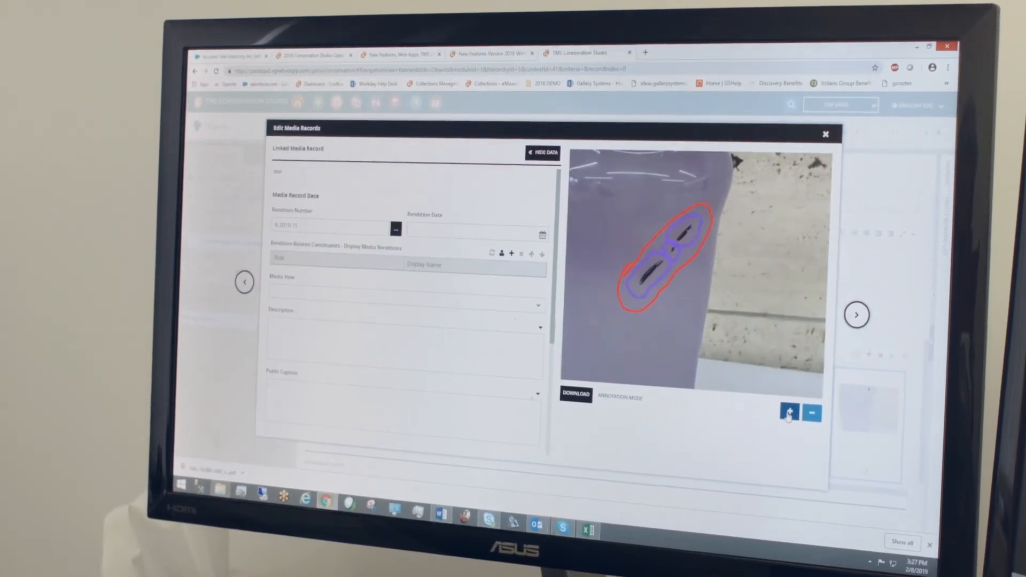
{"action": "left_click", "coordinate": [825, 134]}
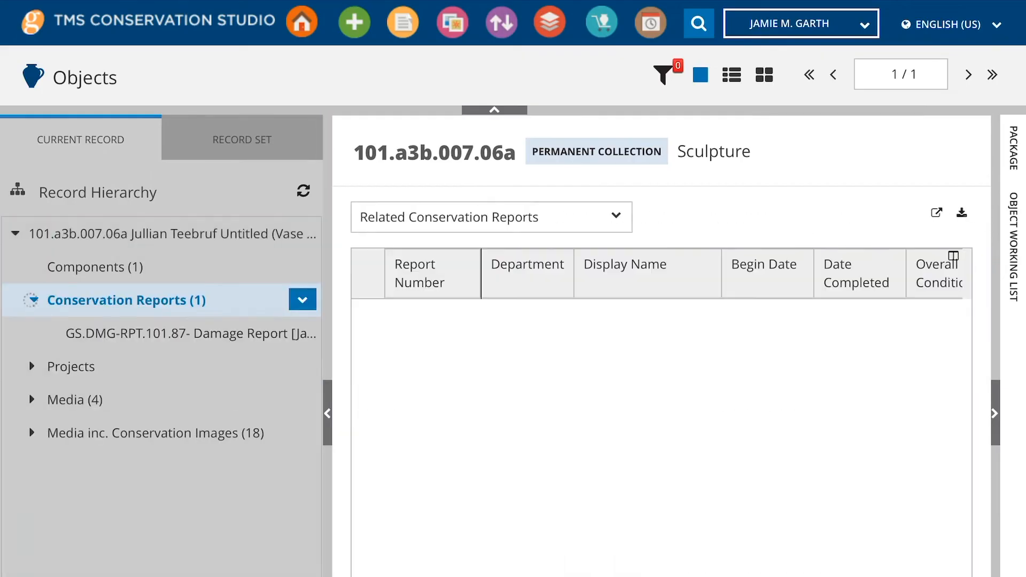
Step: Open damage report GS.DMG-RPT.101.87 and scroll to its related vase media
{"action": "left_click", "coordinate": [176, 333]}
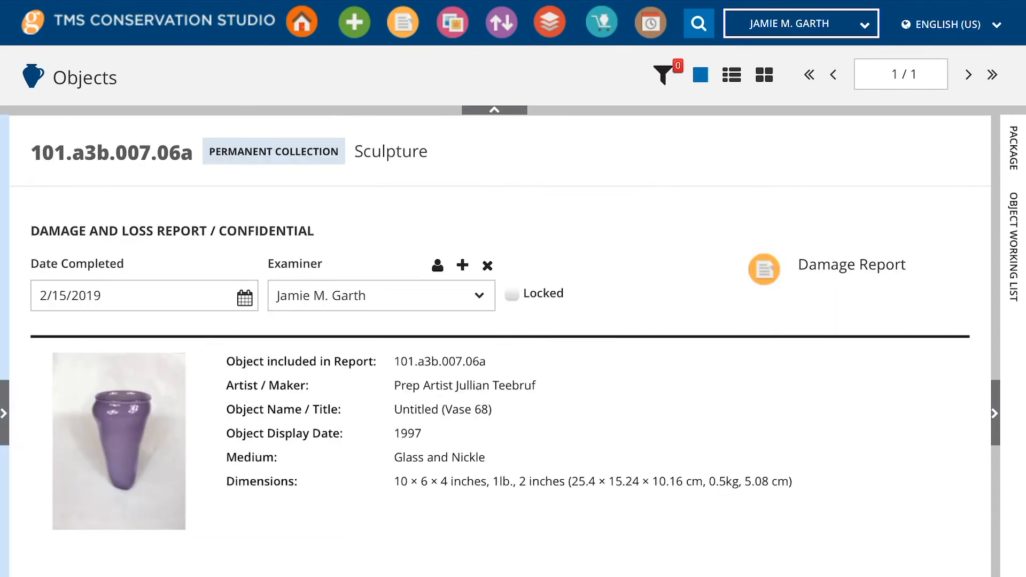
{"action": "scroll", "scroll_direction": "down", "scroll_amount": 3}
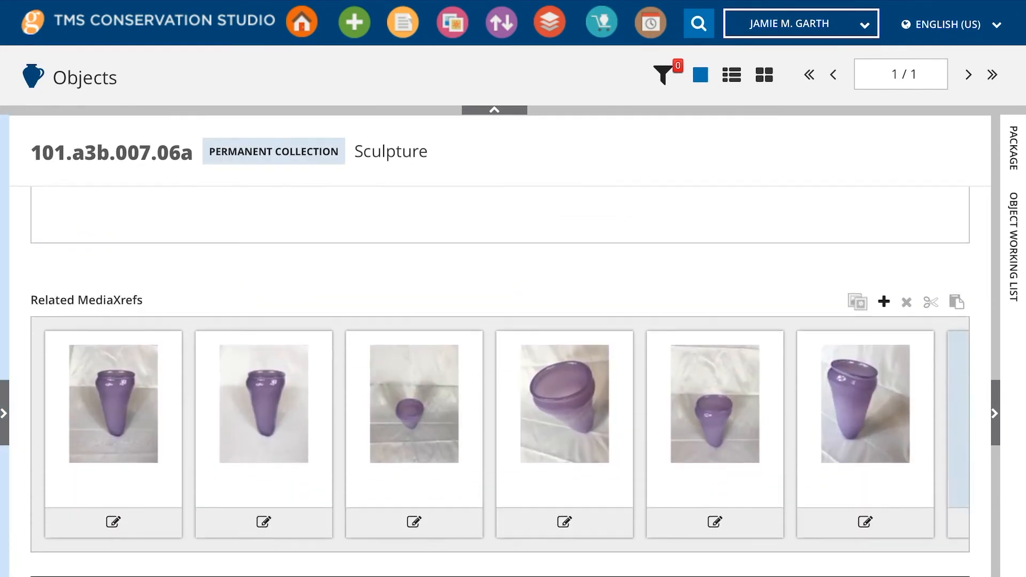